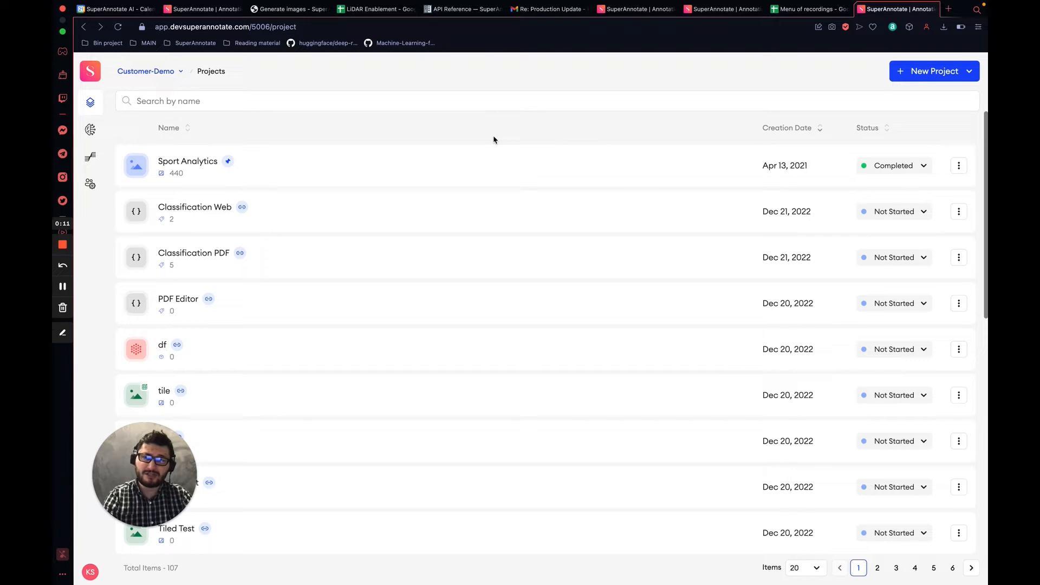
mouse_move(91, 103)
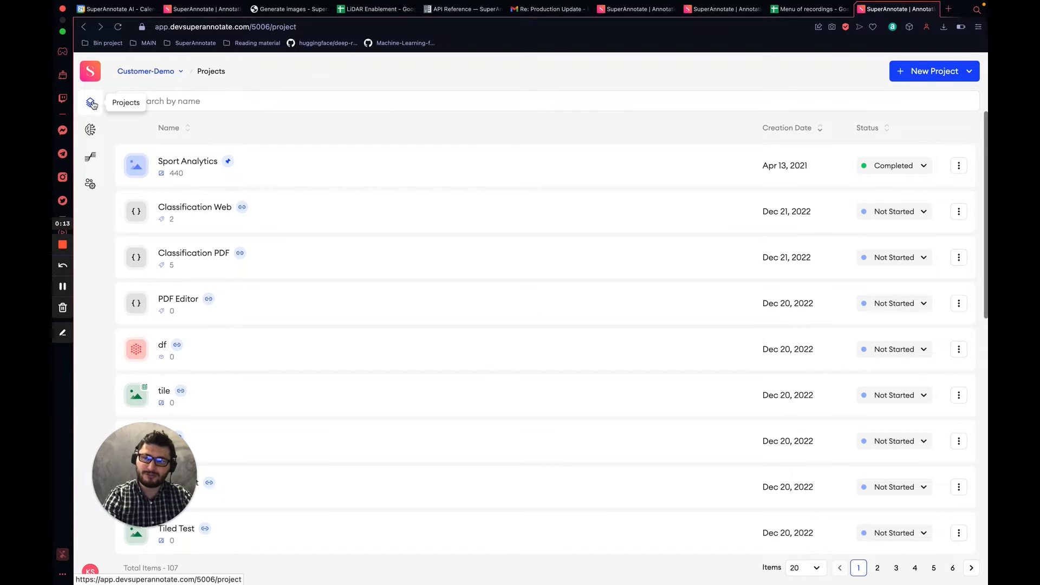
mouse_move(854, 91)
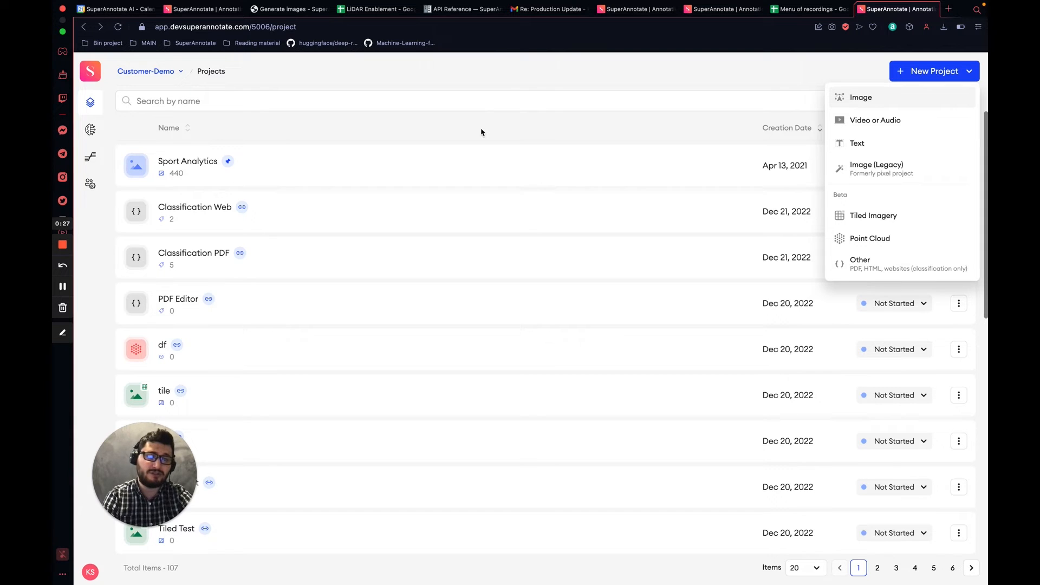
mouse_move(854, 110)
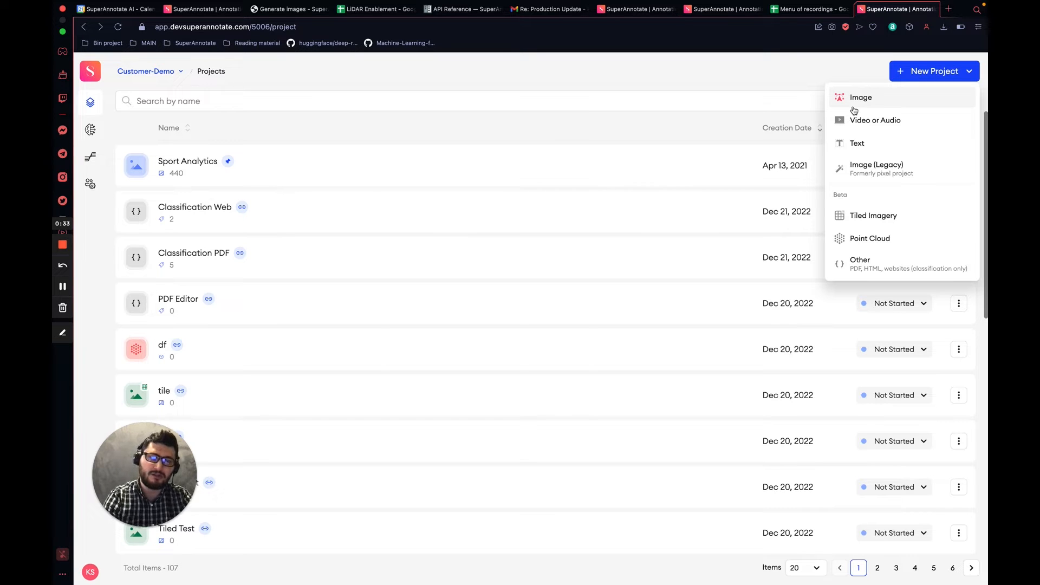
mouse_move(866, 110)
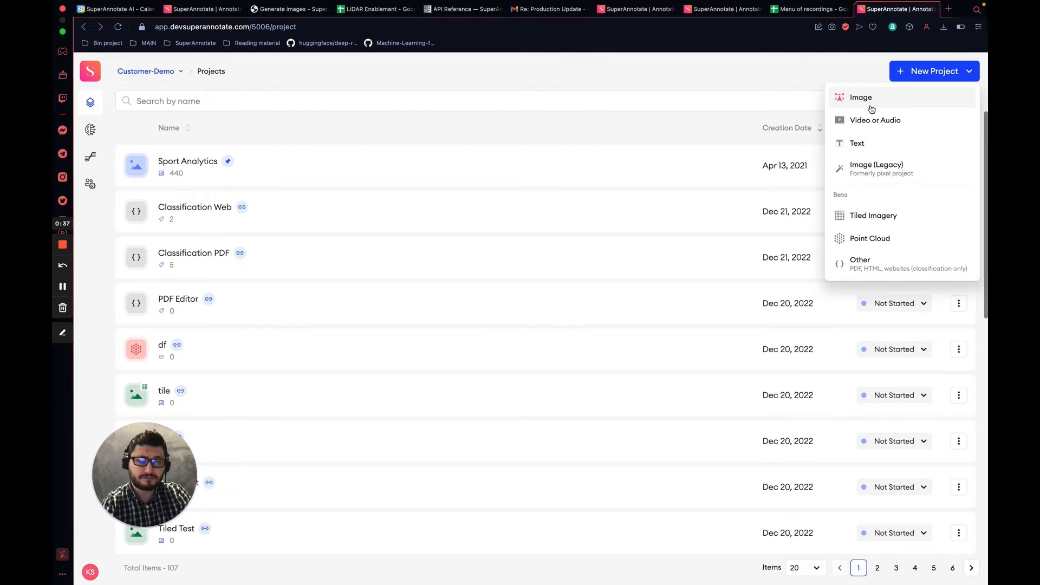
mouse_move(878, 140)
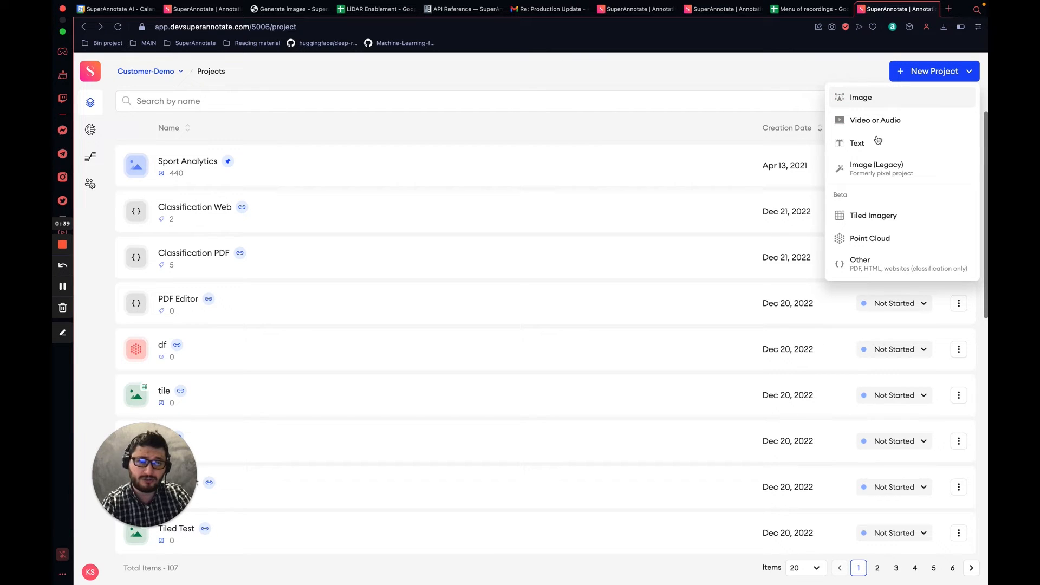
mouse_move(876, 168)
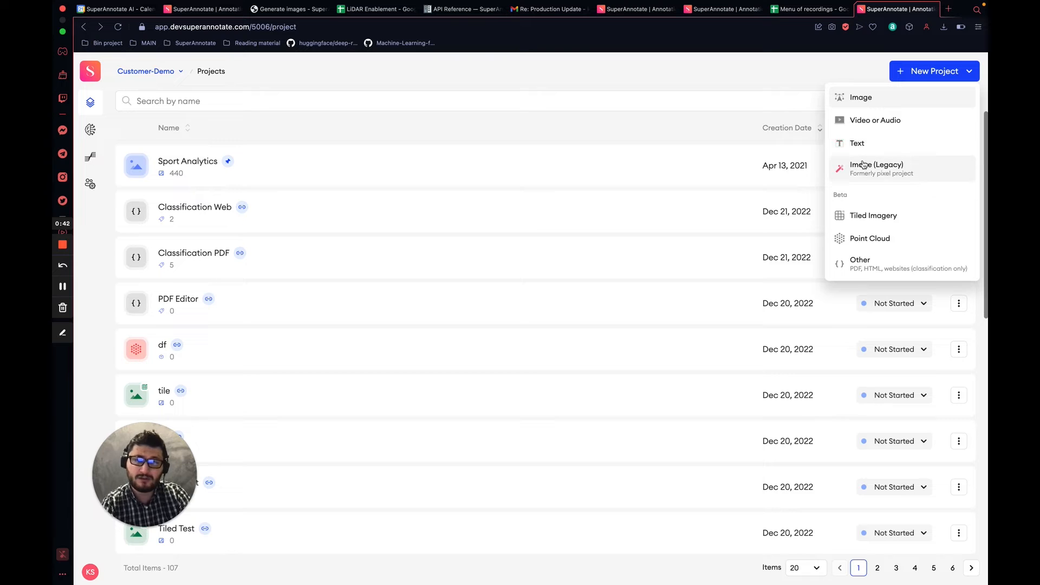
mouse_move(877, 207)
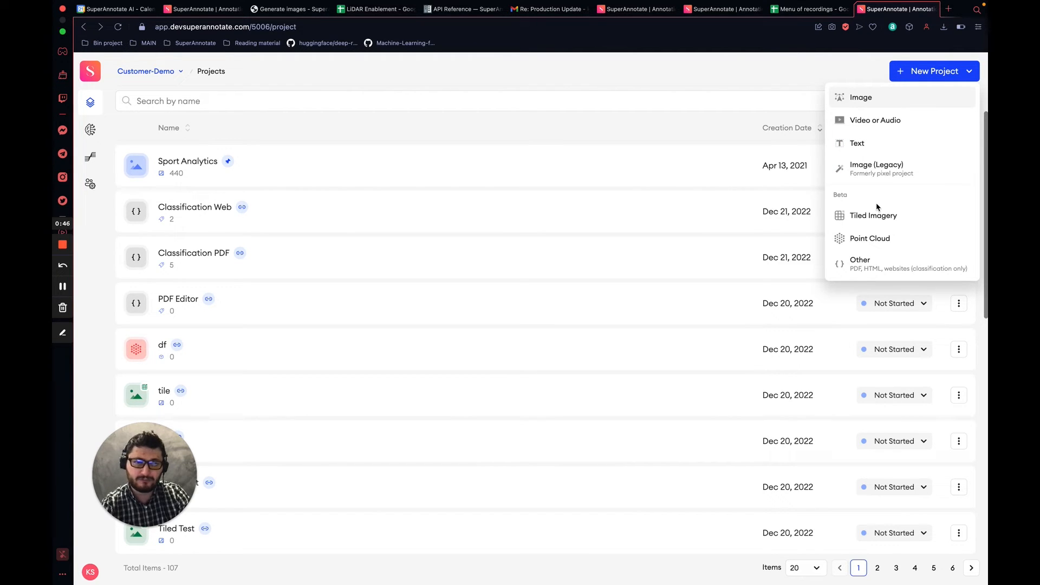
mouse_move(870, 239)
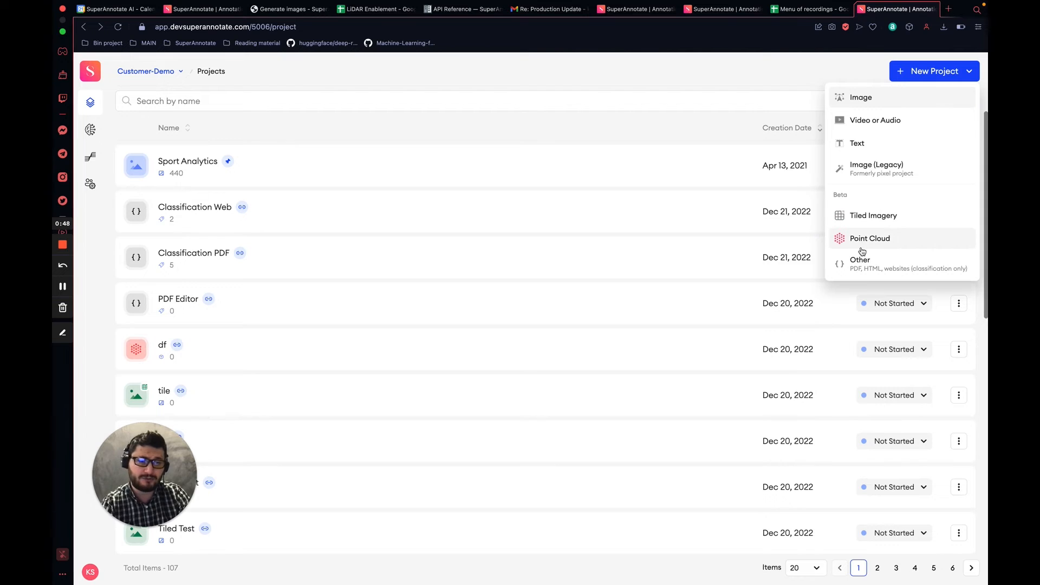
mouse_move(856, 252)
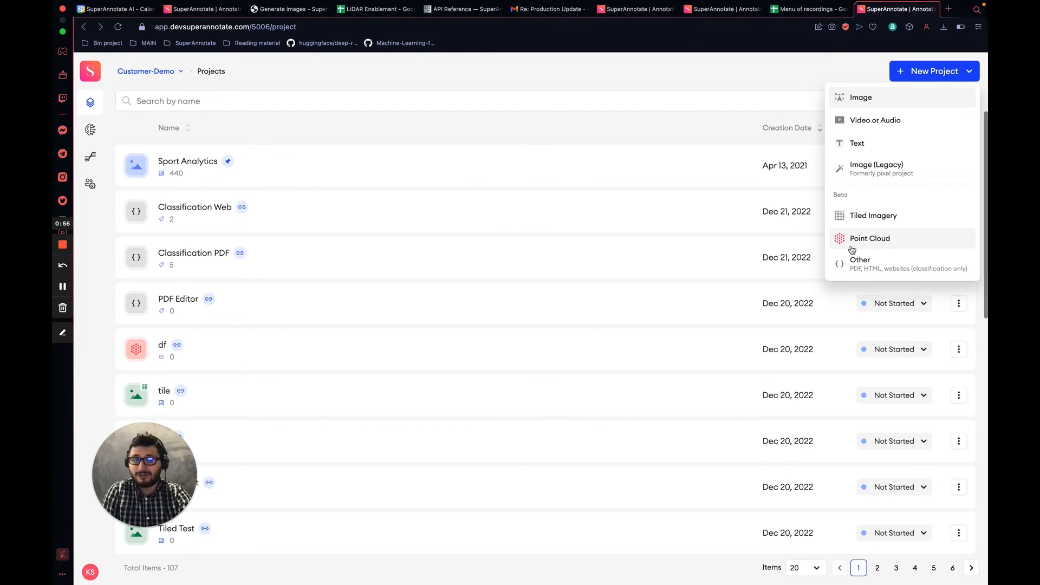
mouse_move(872, 260)
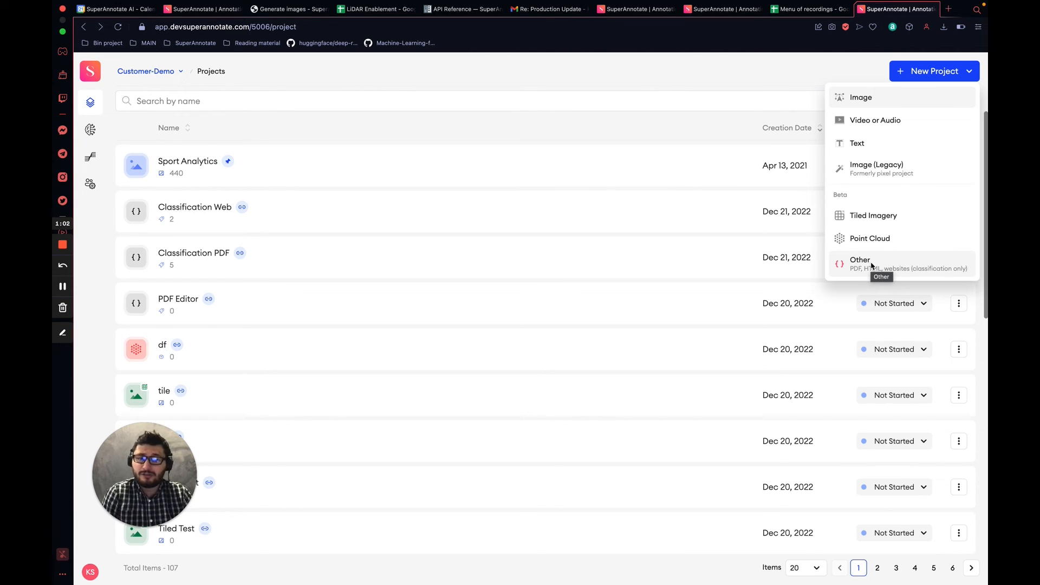
mouse_move(883, 219)
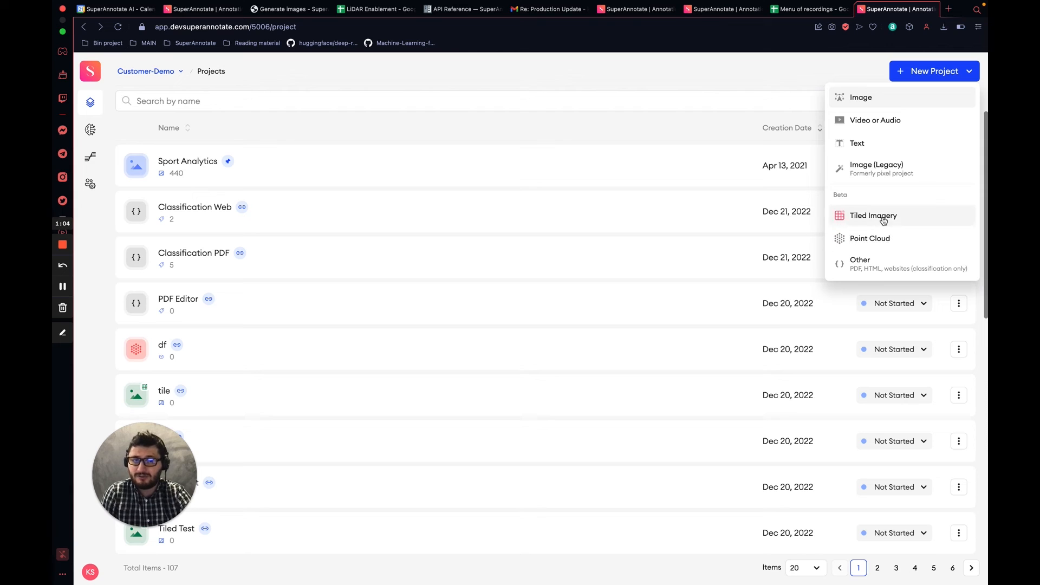
mouse_move(872, 215)
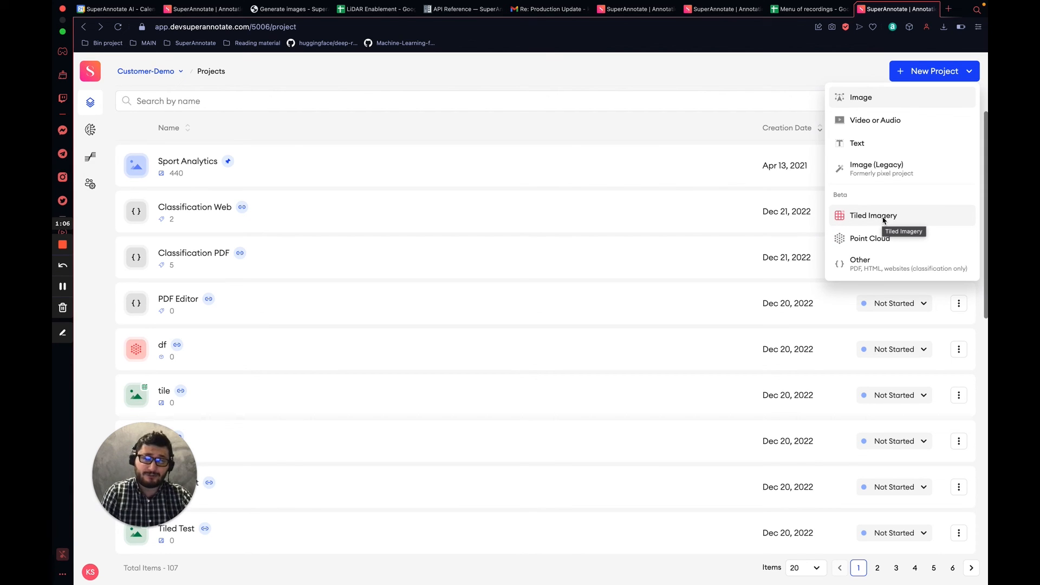